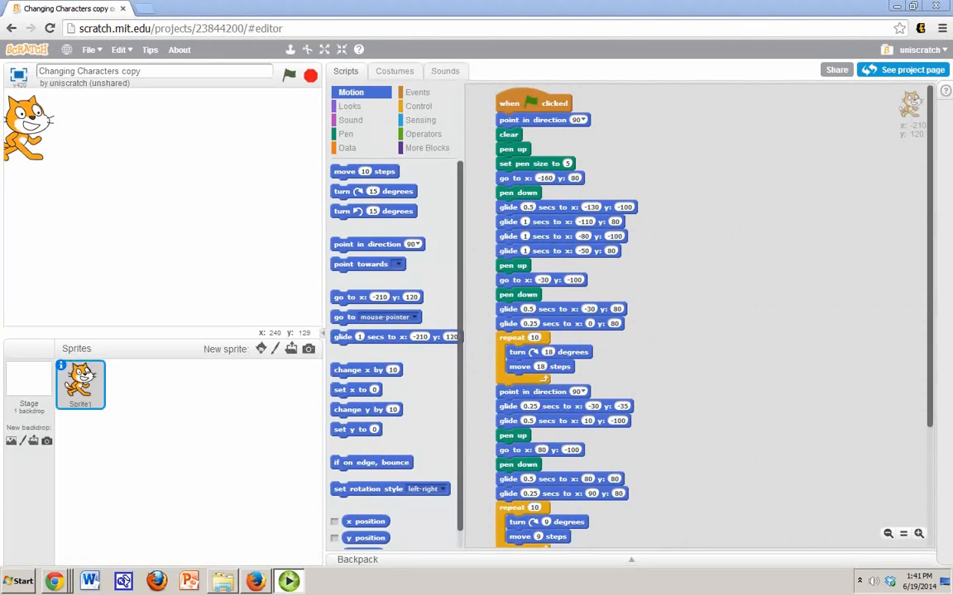
{"action": "mouse_move", "coordinate": [301, 174]}
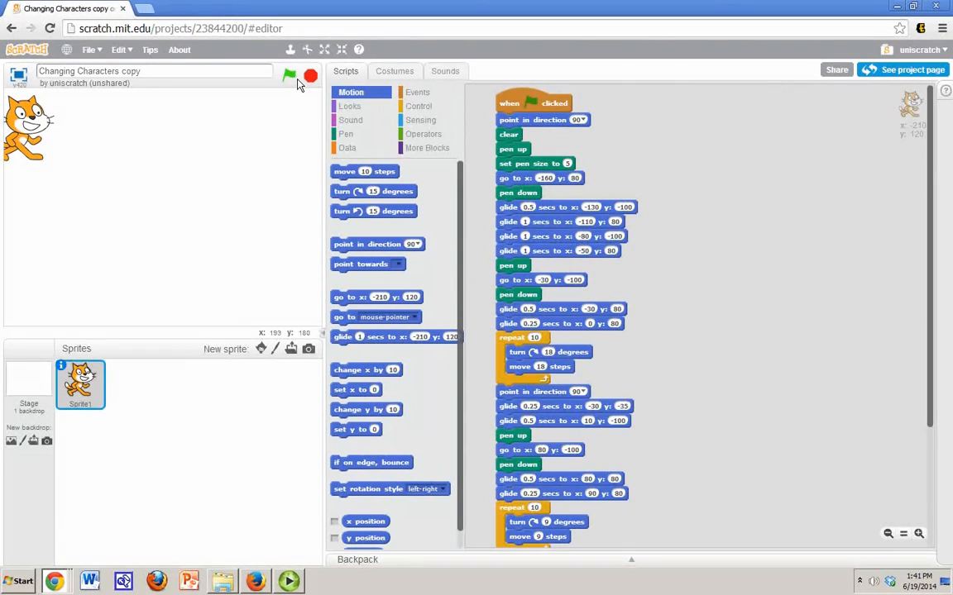
Run the project with the green flag so the cat sprite draws WRD in blue on the stage
{"action": "left_click", "coordinate": [289, 76]}
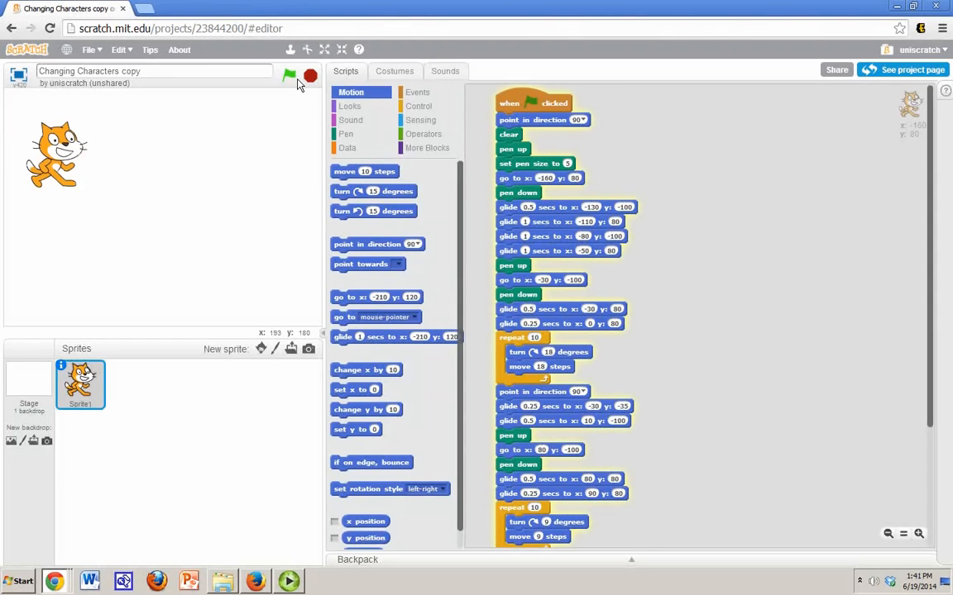
{"action": "left_click", "coordinate": [289, 76]}
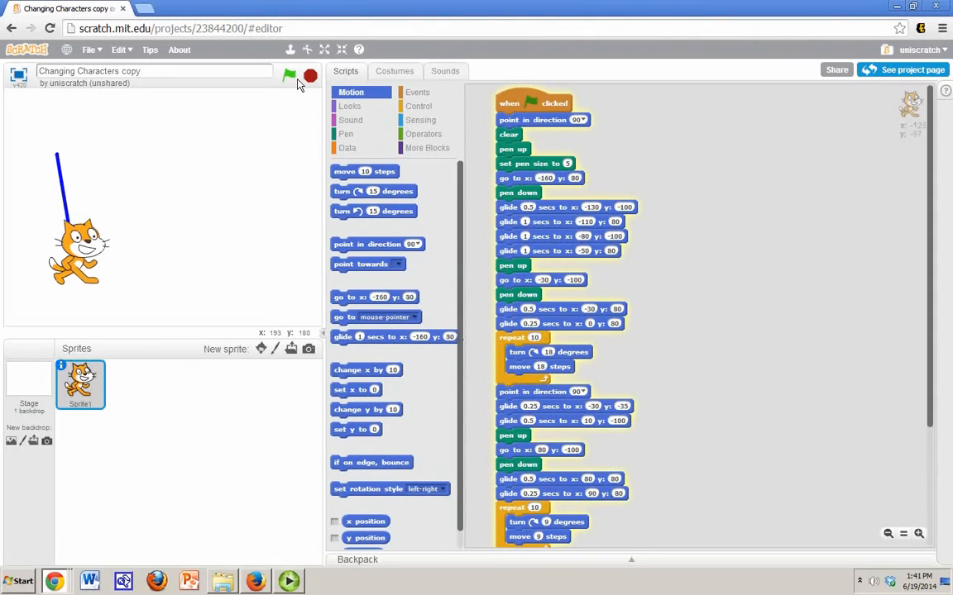
{"action": "left_click", "coordinate": [289, 76]}
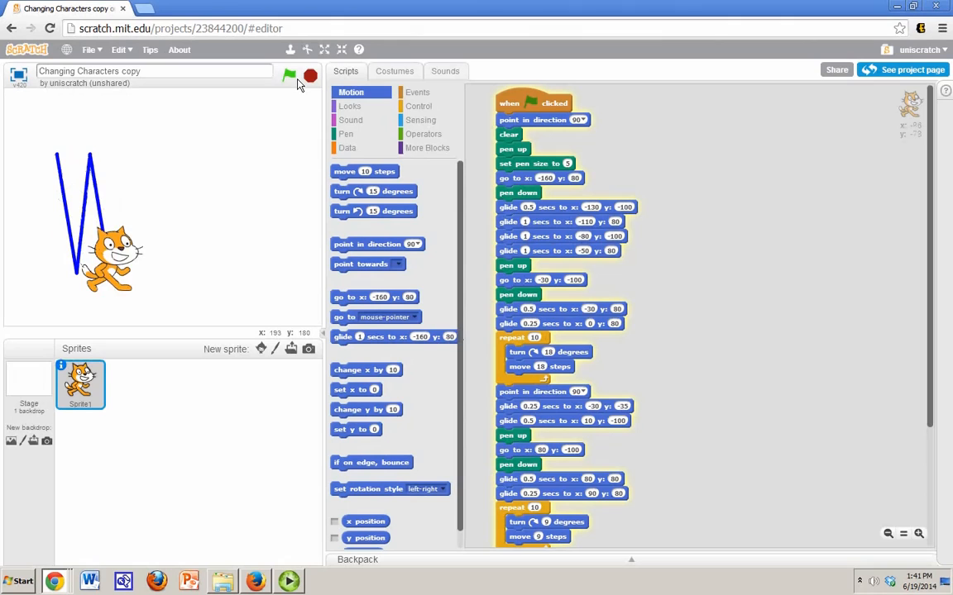
{"action": "left_click", "coordinate": [289, 76]}
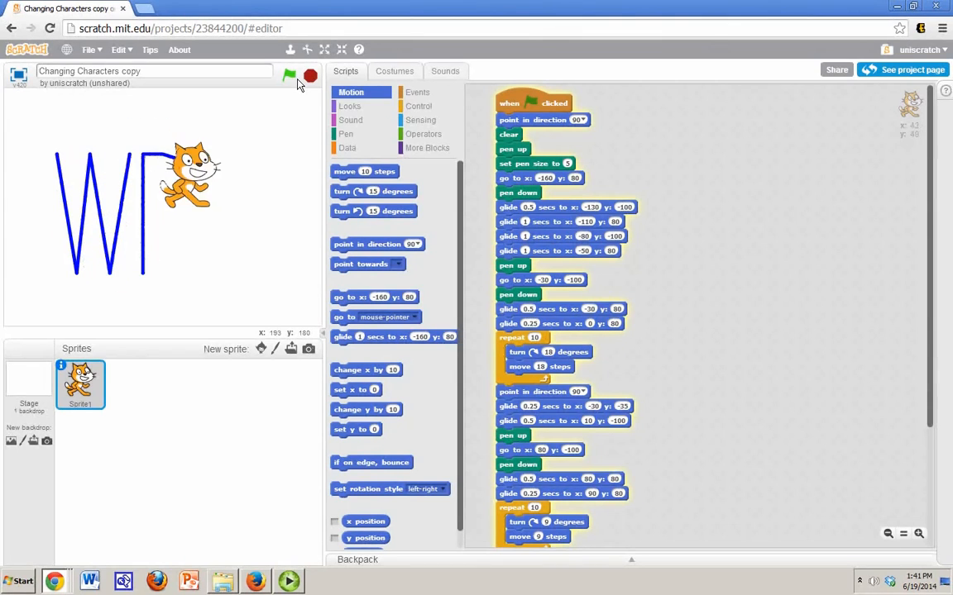
{"action": "left_click", "coordinate": [290, 76]}
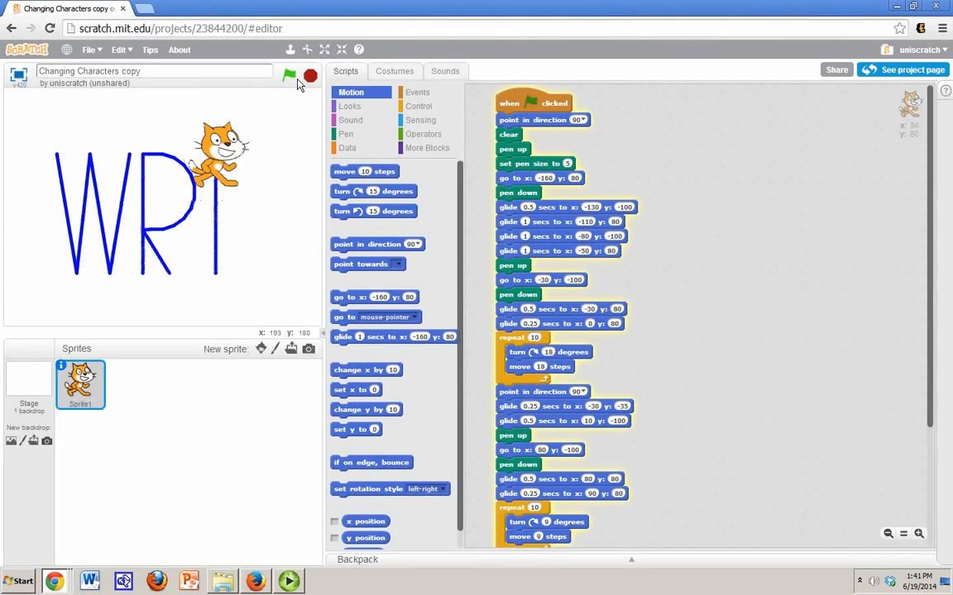
{"action": "left_click", "coordinate": [288, 76]}
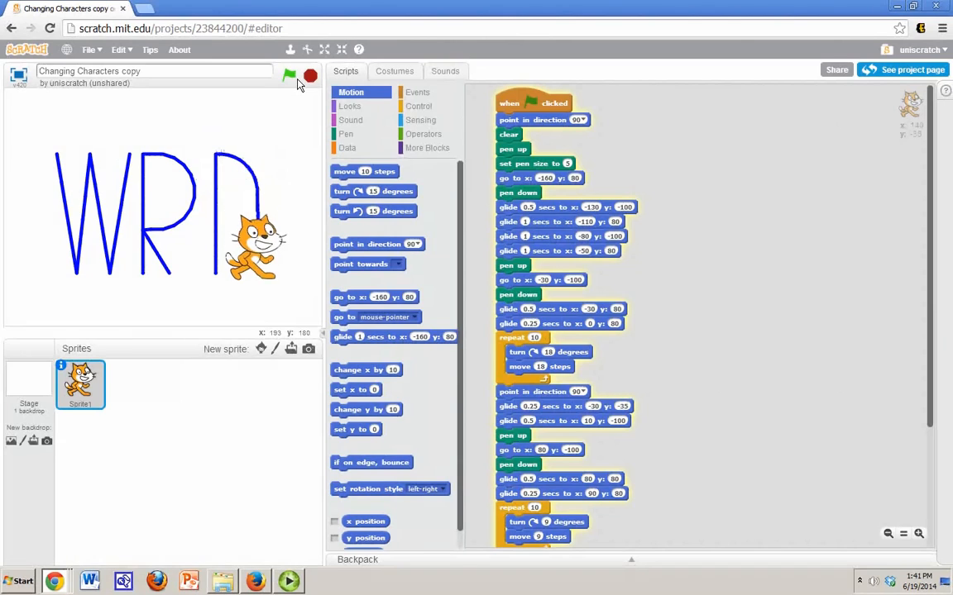
{"action": "left_click", "coordinate": [289, 76]}
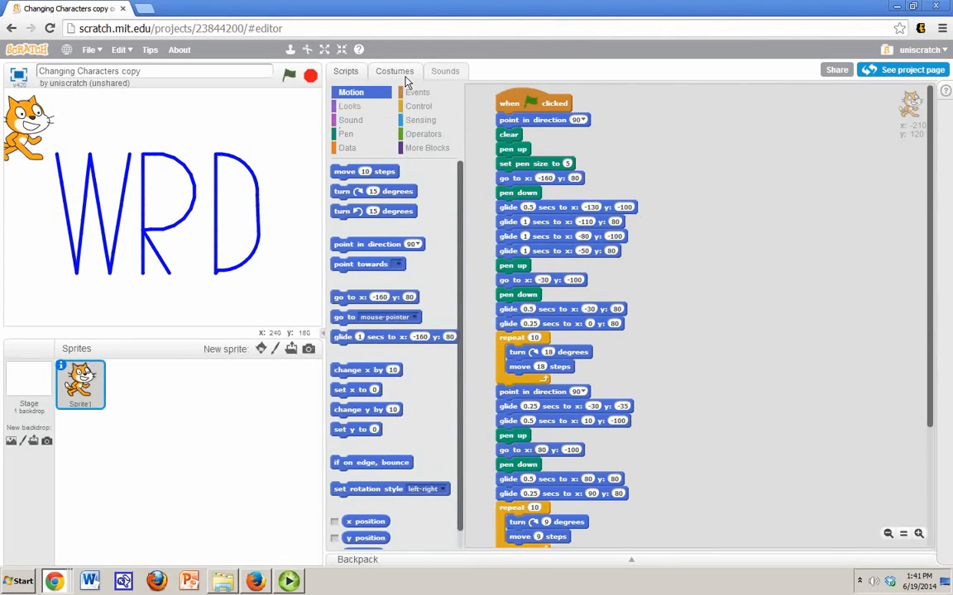
Add the beetle costume from the library as the sprite's current costume
{"action": "left_click", "coordinate": [393, 69]}
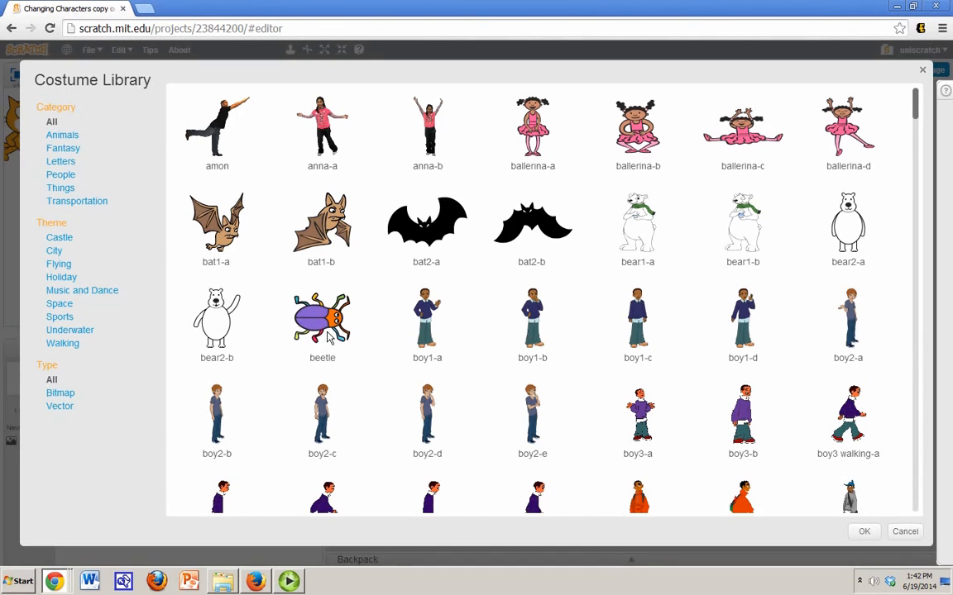
{"action": "left_click", "coordinate": [320, 321]}
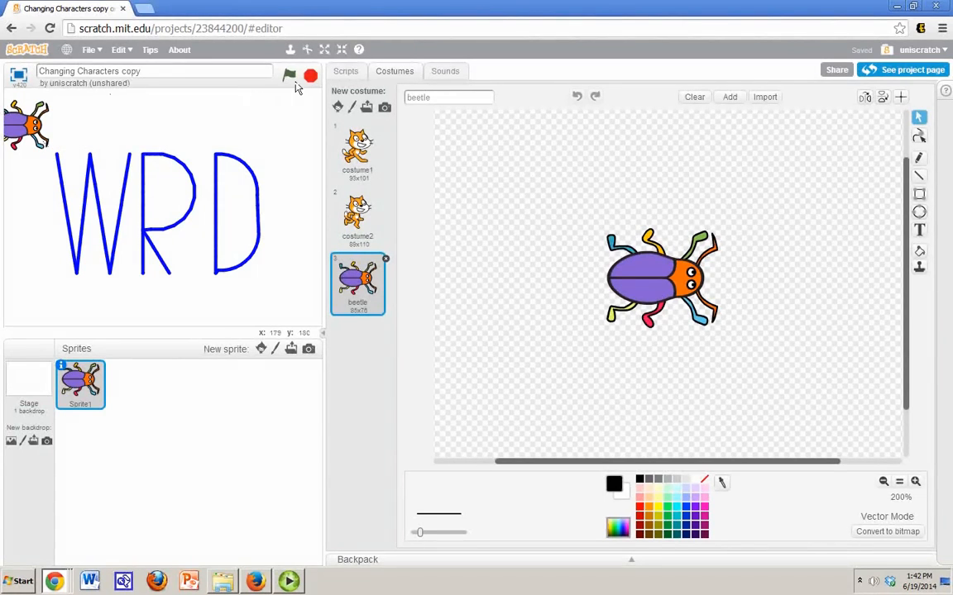
Run the drawing script again so the beetle redraws WRD on the stage
{"action": "left_click", "coordinate": [287, 76]}
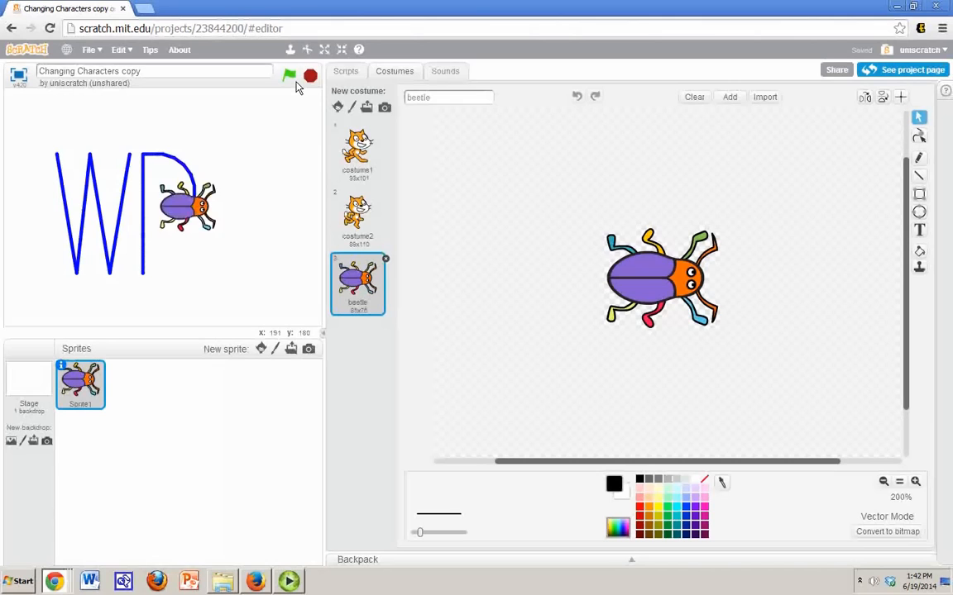
{"action": "left_click", "coordinate": [288, 76]}
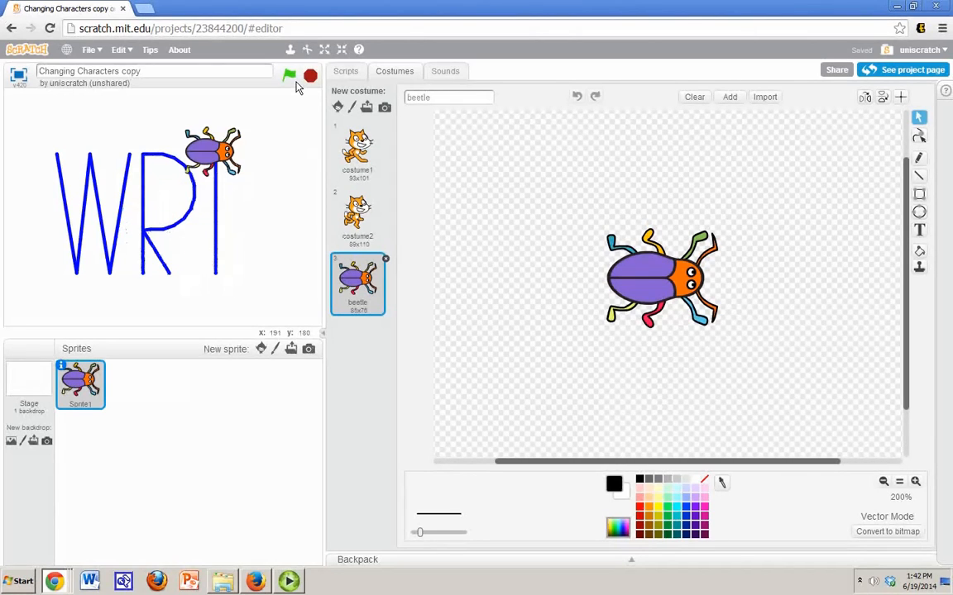
{"action": "left_click_drag", "start_coordinate": [212, 149], "coordinate": [228, 265]}
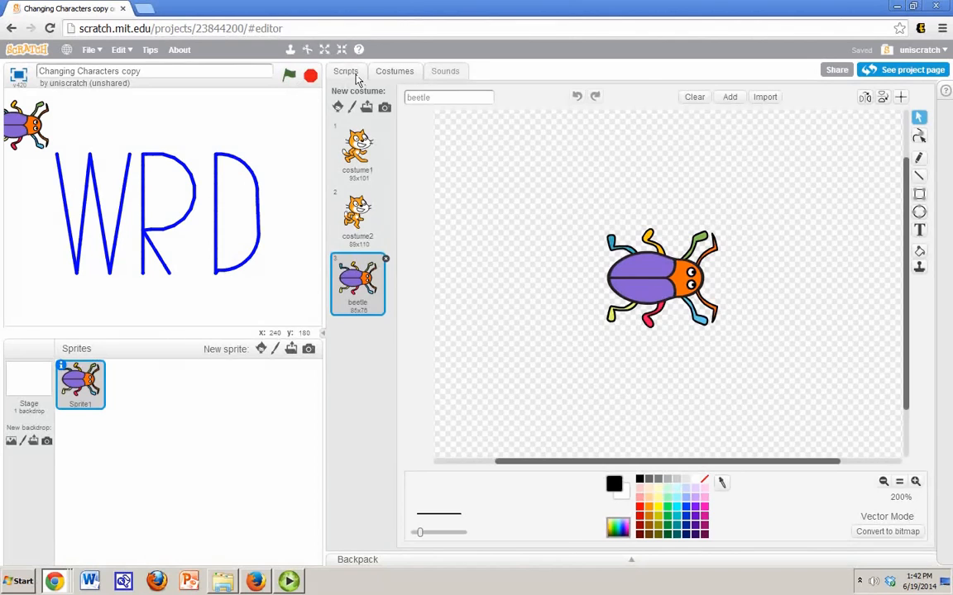
Delete the leftover cat costumes so the beetle is the sprite's only costume
{"action": "left_click", "coordinate": [345, 70]}
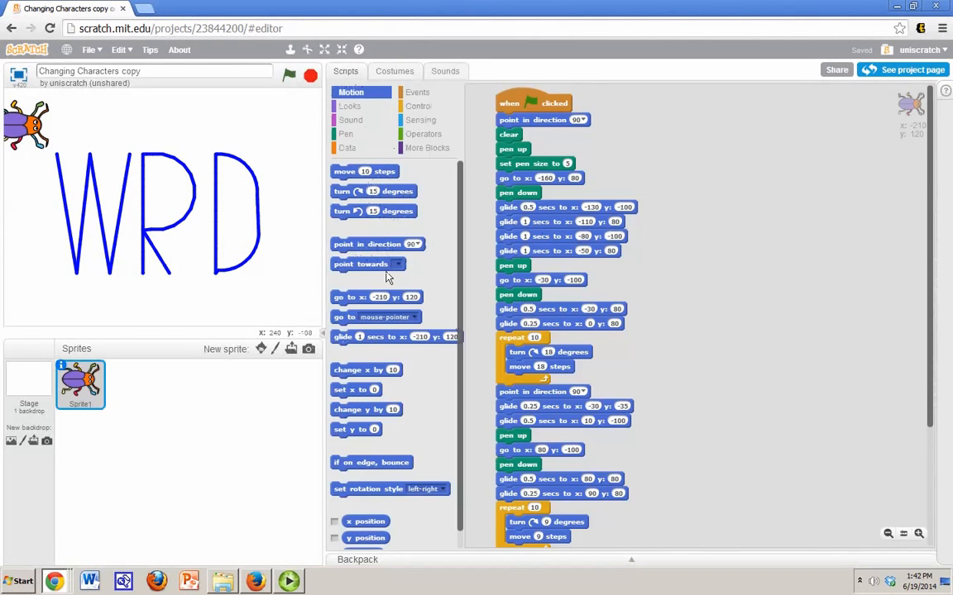
{"action": "left_click", "coordinate": [394, 69]}
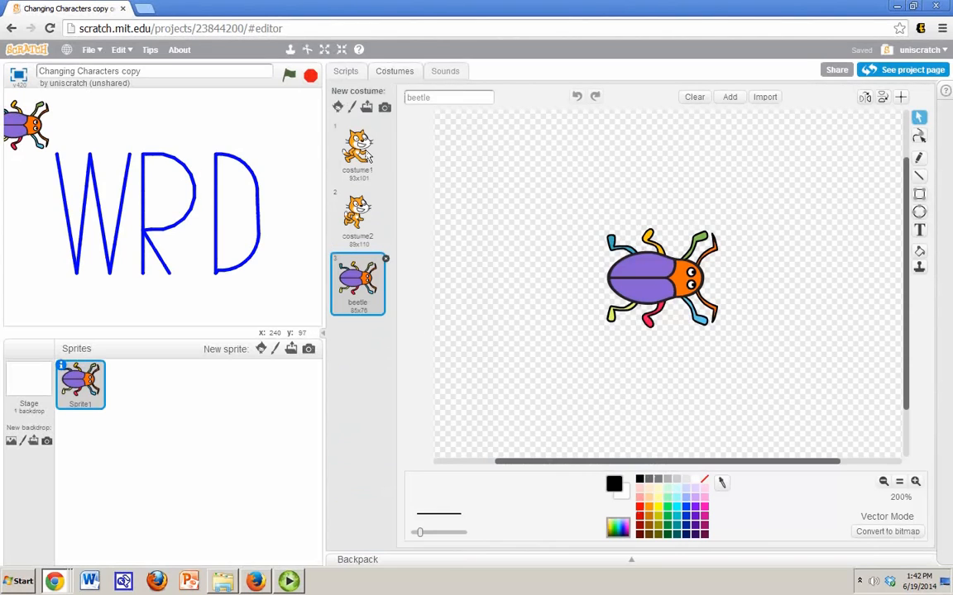
{"action": "left_click", "coordinate": [357, 152]}
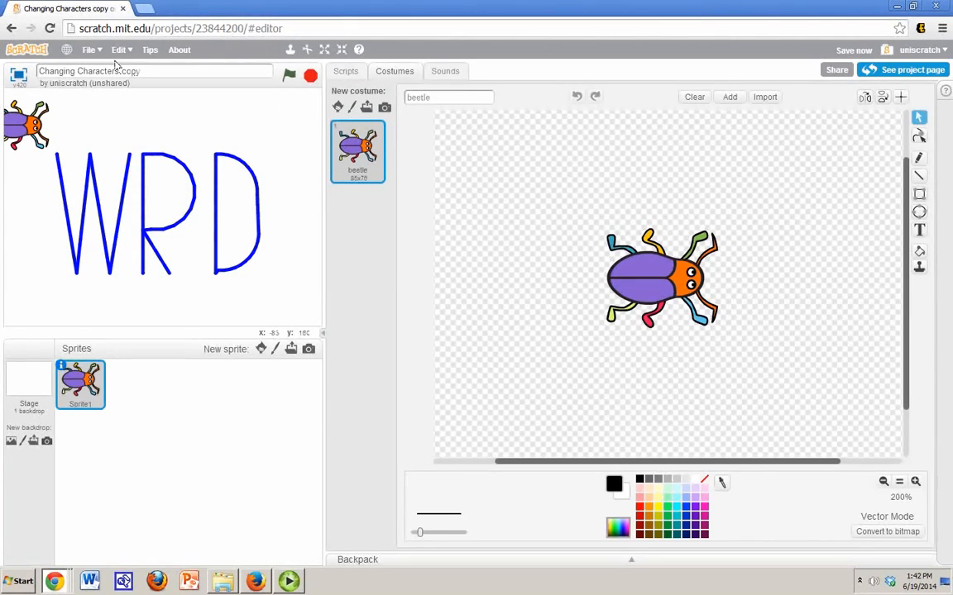
Revert the project via the File menu, discarding all changes and restoring the cat sprite
{"action": "left_click", "coordinate": [87, 49]}
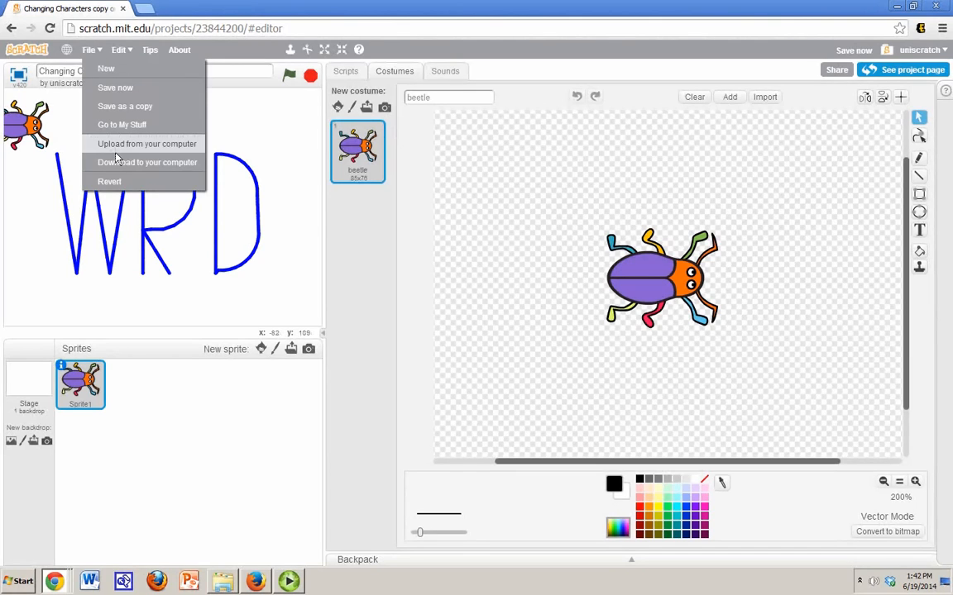
{"action": "mouse_move", "coordinate": [116, 196]}
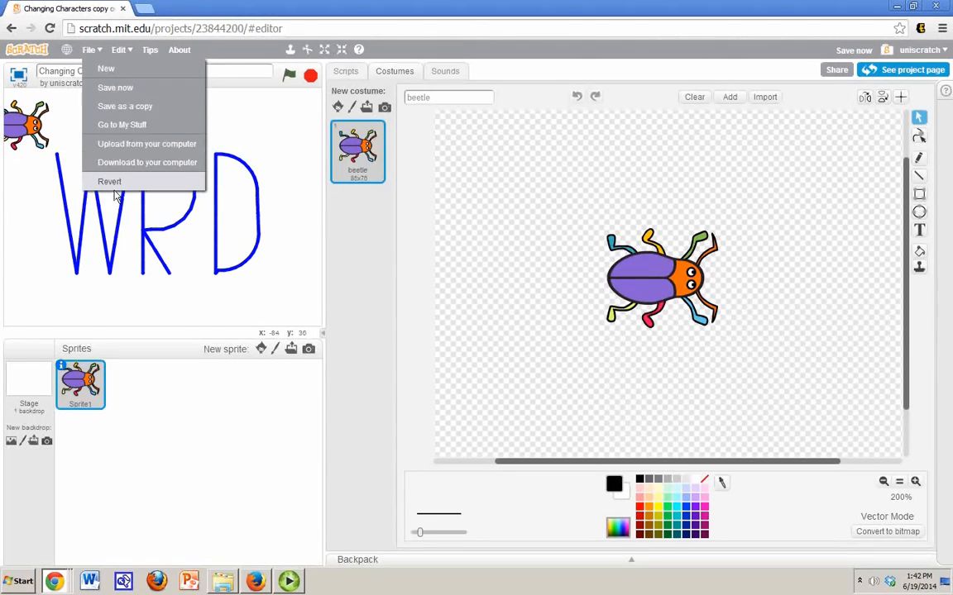
{"action": "left_click", "coordinate": [109, 180]}
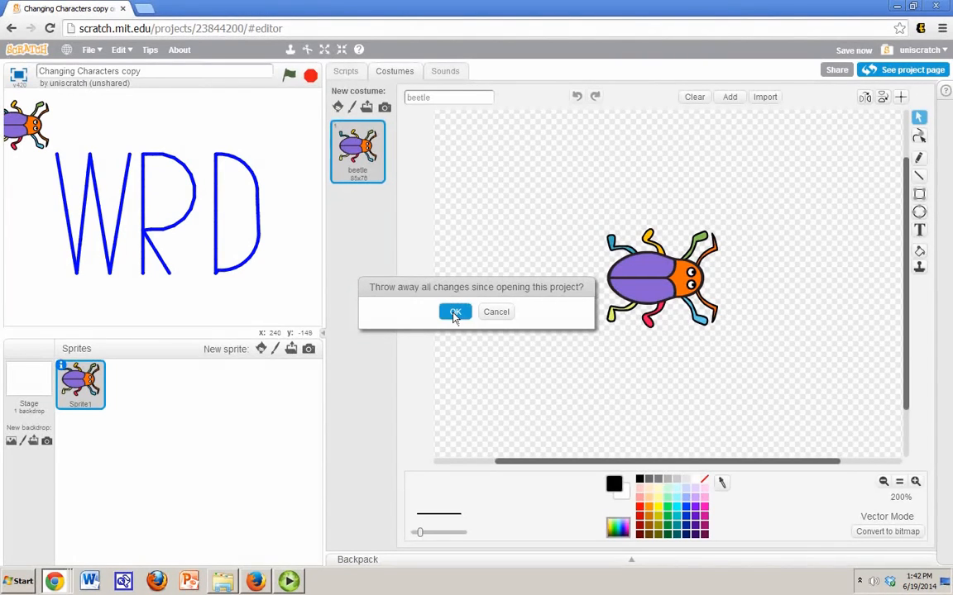
{"action": "left_click", "coordinate": [453, 311]}
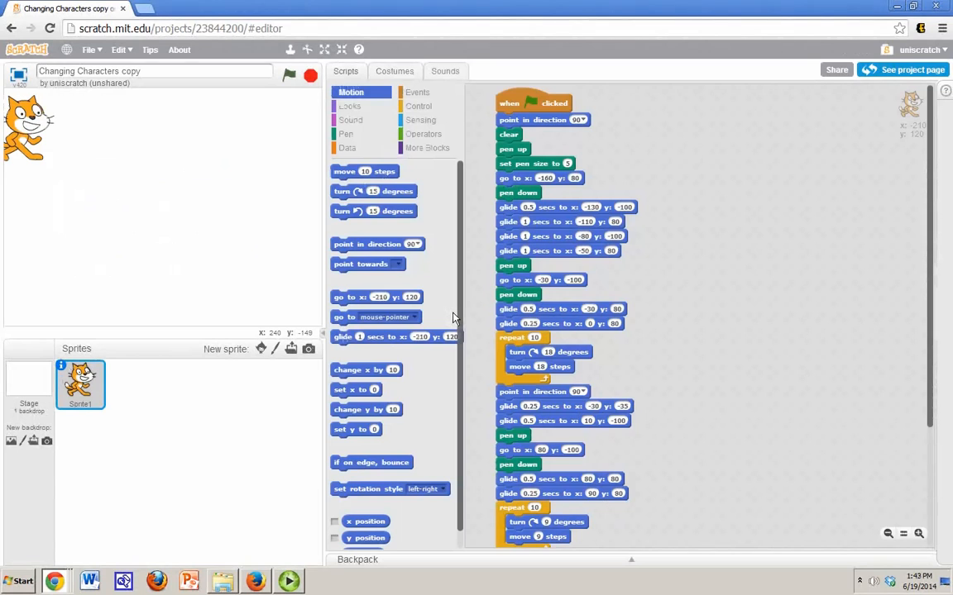
{"action": "mouse_move", "coordinate": [186, 437]}
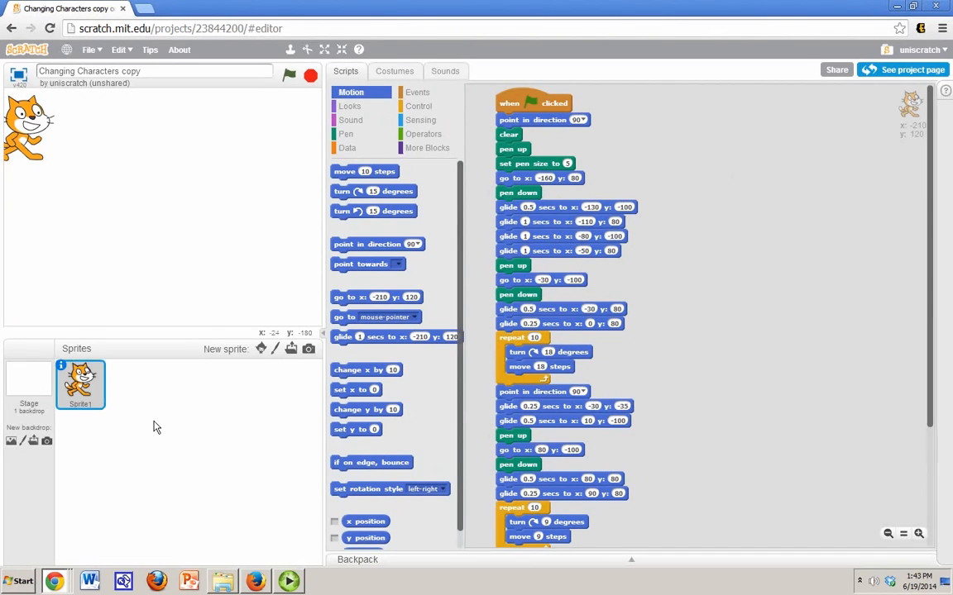
{"action": "mouse_move", "coordinate": [261, 347]}
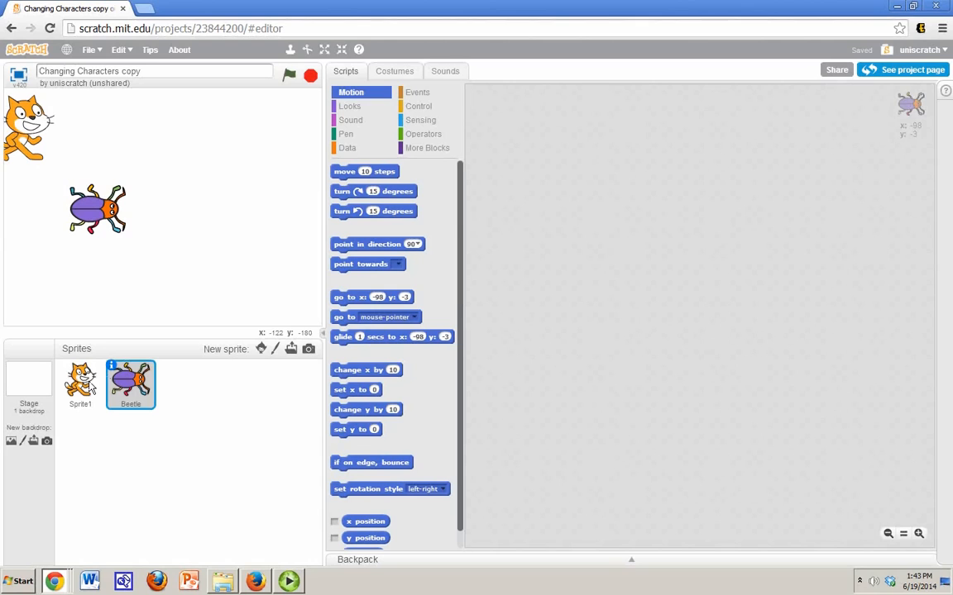
Copy the cat sprite's drawing script onto the new Beetle sprite and view it there
{"action": "left_click", "coordinate": [79, 383]}
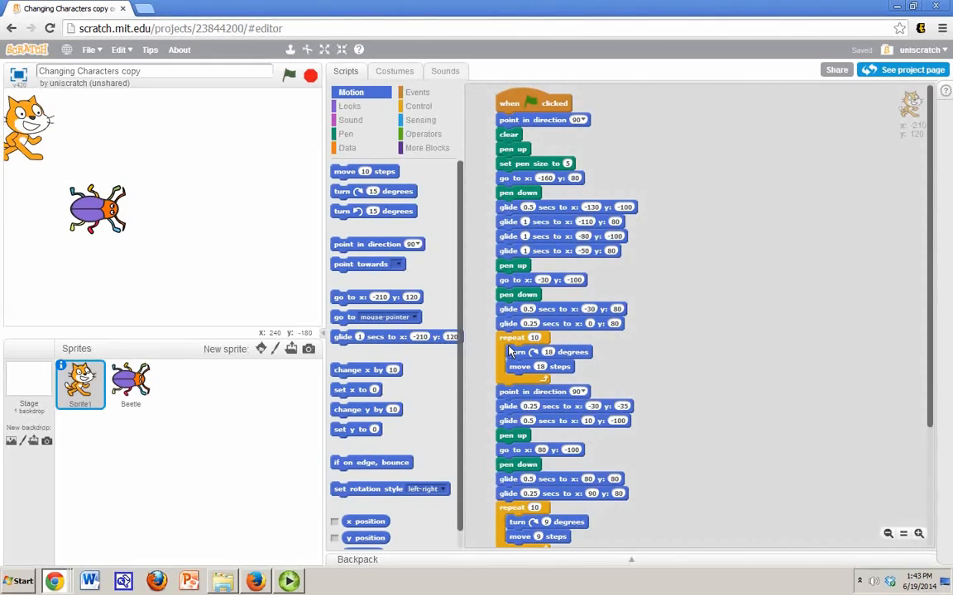
{"action": "mouse_move", "coordinate": [565, 140]}
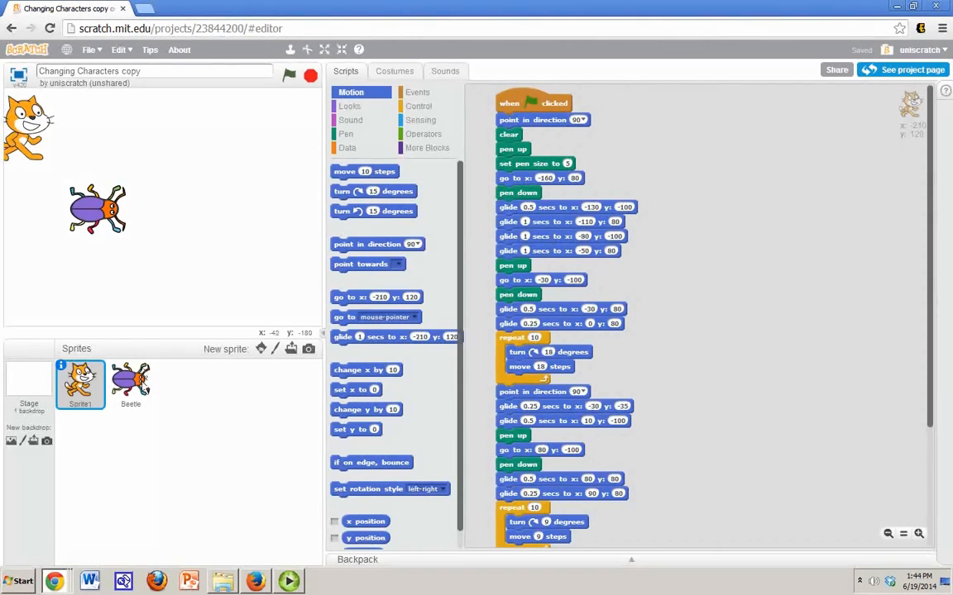
{"action": "left_click", "coordinate": [131, 384]}
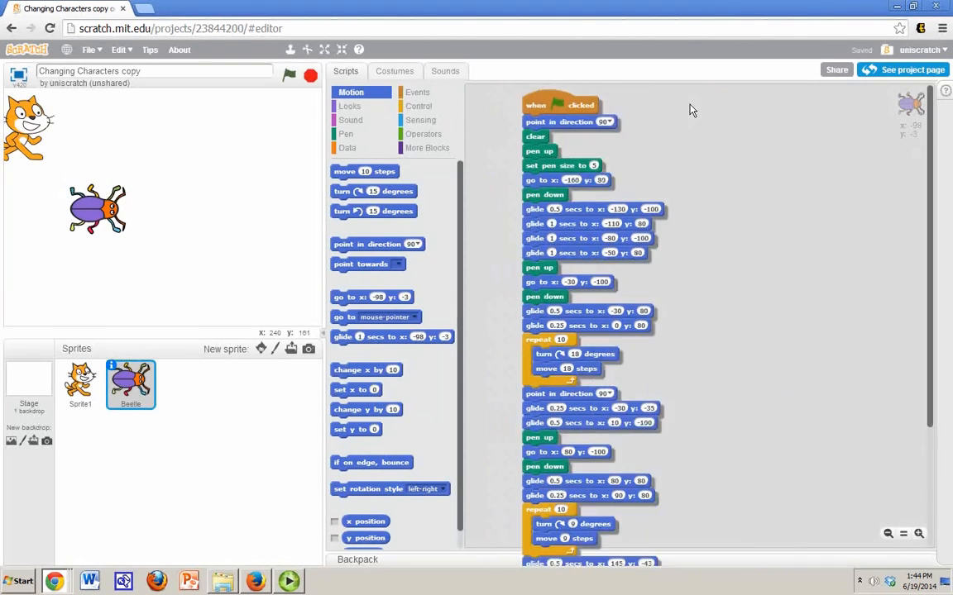
Tidy the Beetle's copied script and compare it with the cat's original
{"action": "left_click_drag", "start_coordinate": [536, 104], "coordinate": [680, 107]}
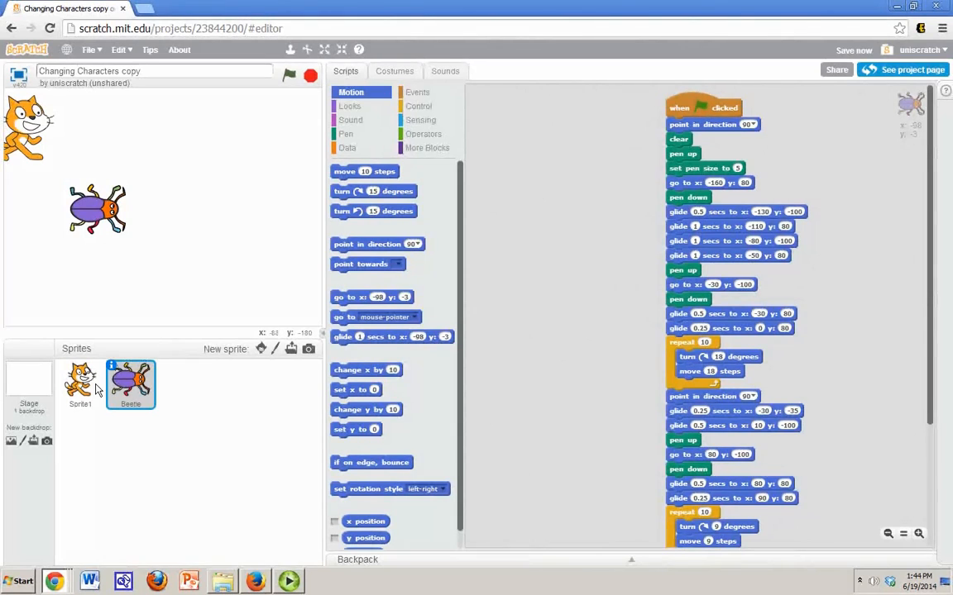
{"action": "left_click", "coordinate": [81, 384]}
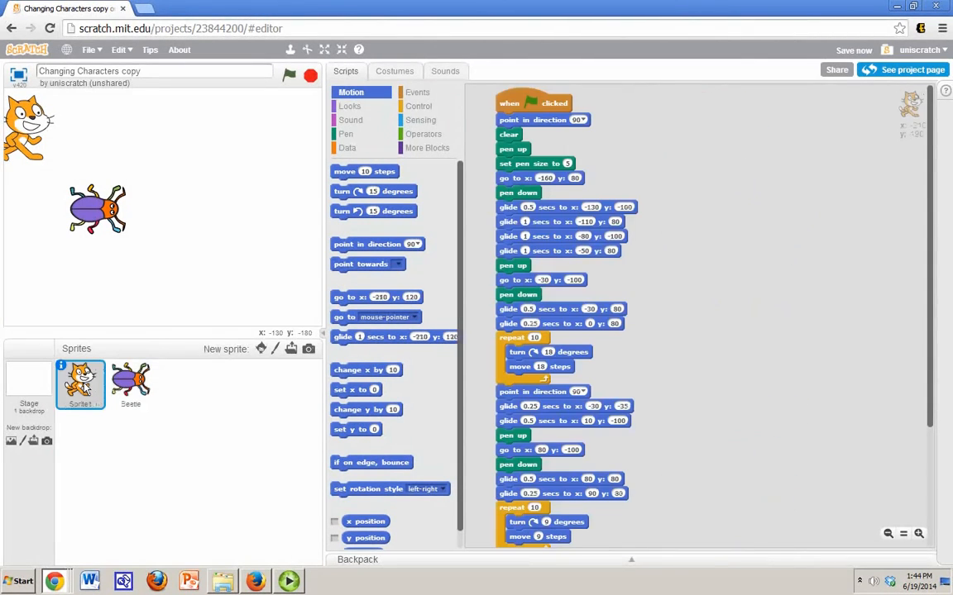
{"action": "left_click", "coordinate": [129, 384]}
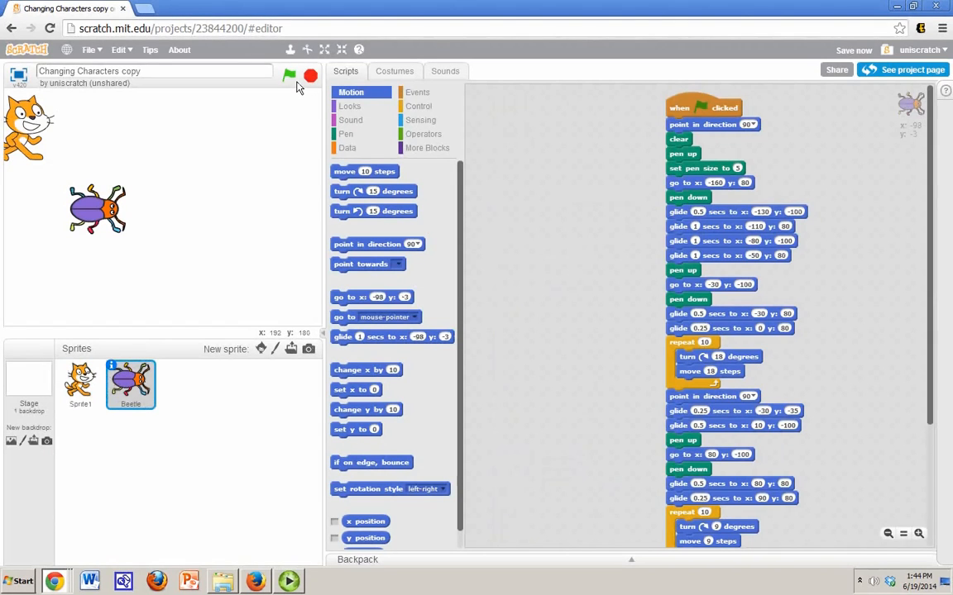
Run the project so the beetle and cat draw WRD together on the stage
{"action": "left_click", "coordinate": [290, 76]}
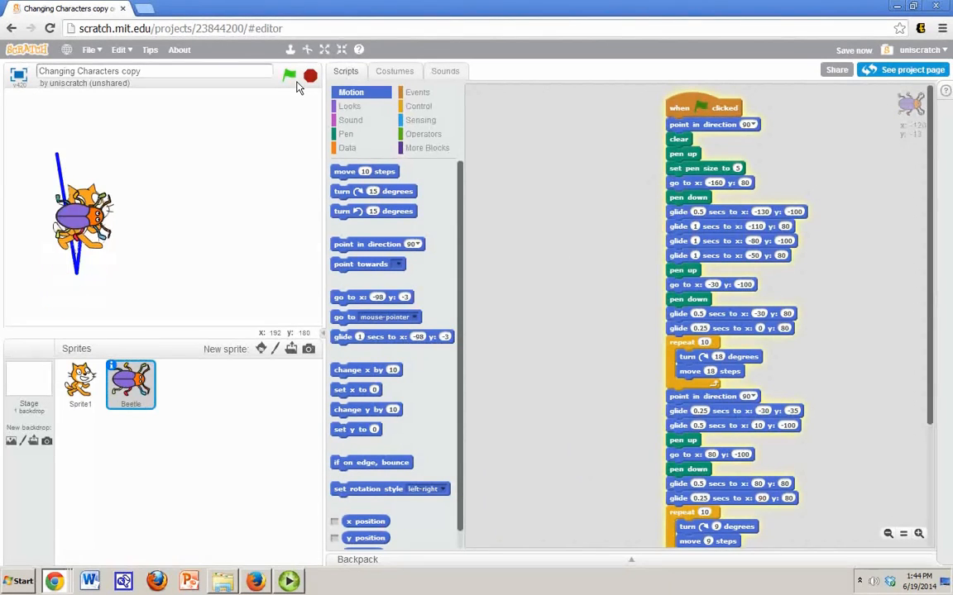
{"action": "left_click", "coordinate": [289, 76]}
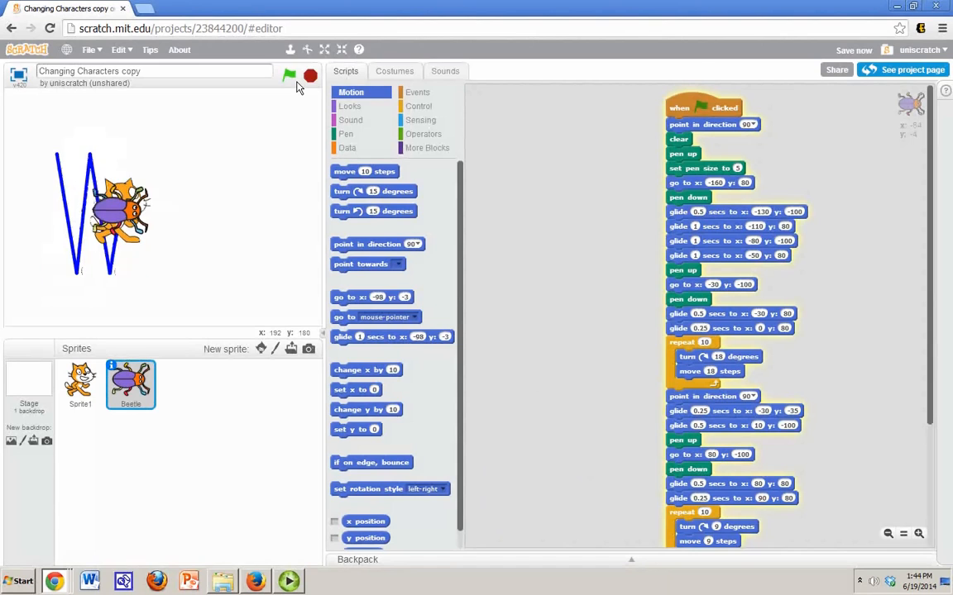
{"action": "left_click", "coordinate": [290, 76]}
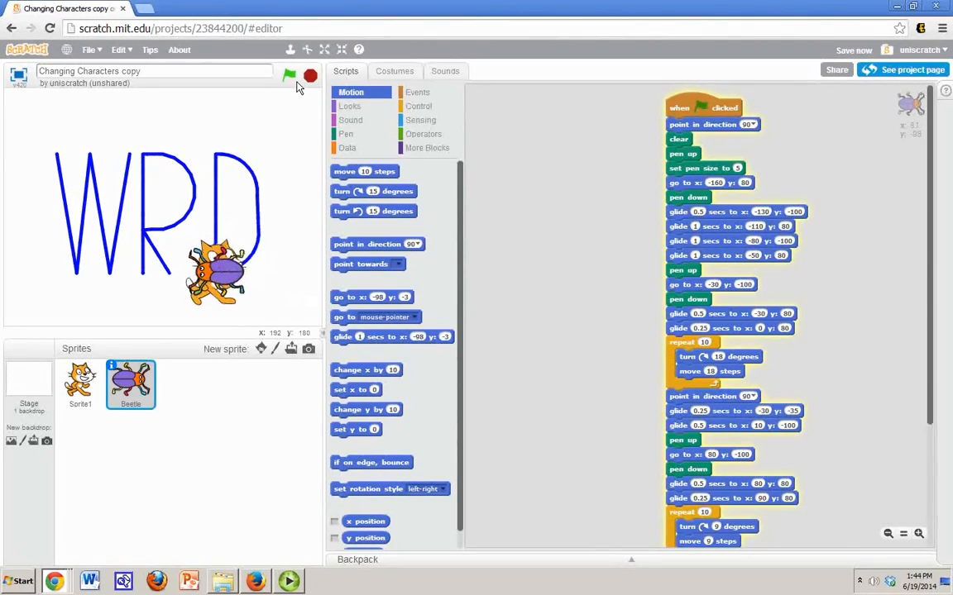
{"action": "left_click", "coordinate": [288, 77]}
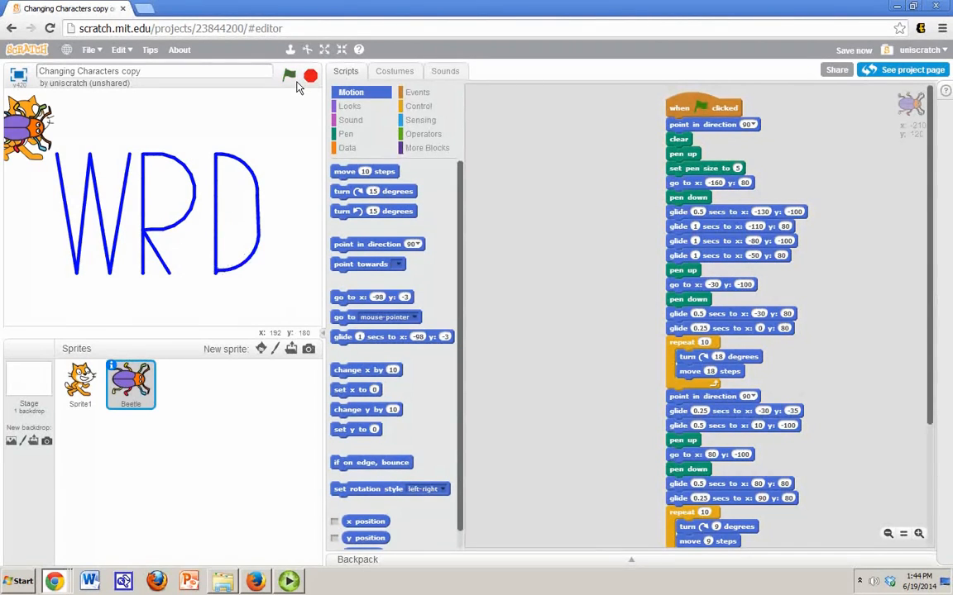